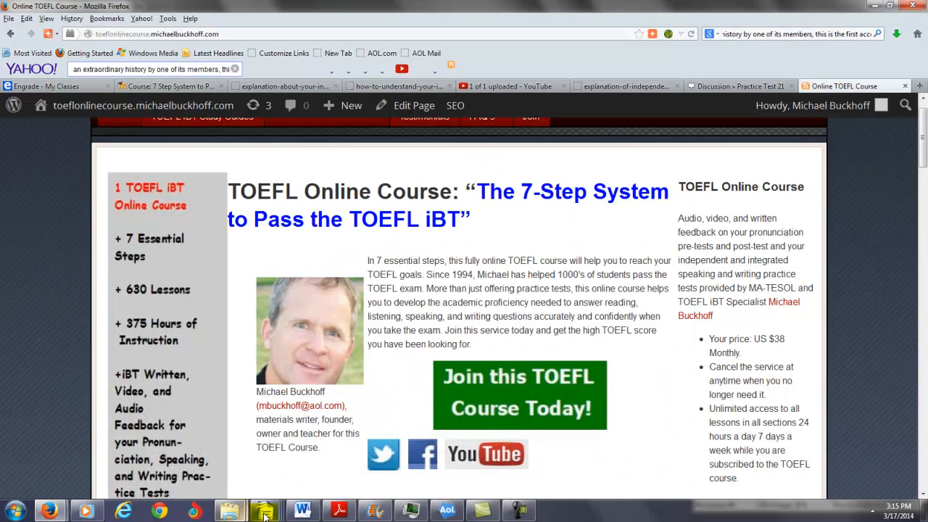
- Bring up the TOEFL inquiry letter and select EXAM in the third-attempt sentence
{"action": "left_click", "coordinate": [261, 510]}
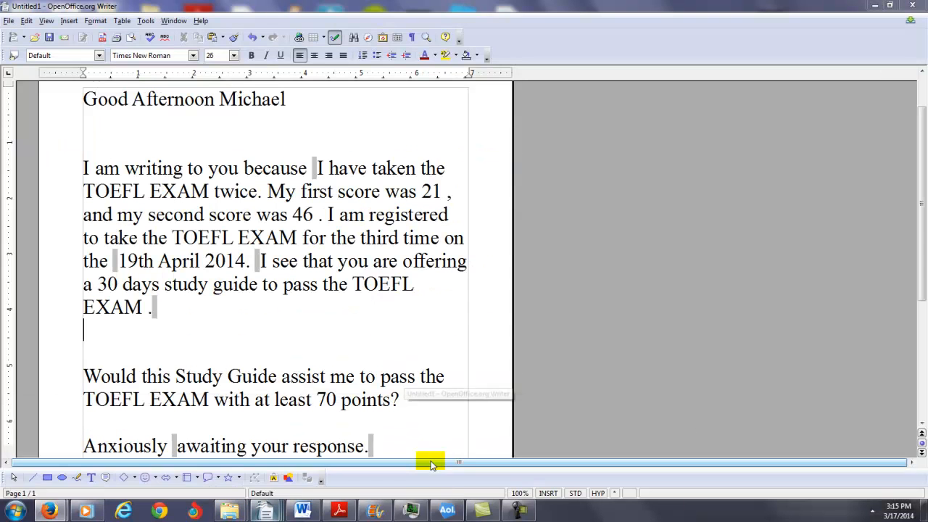
{"action": "double_click", "coordinate": [283, 168]}
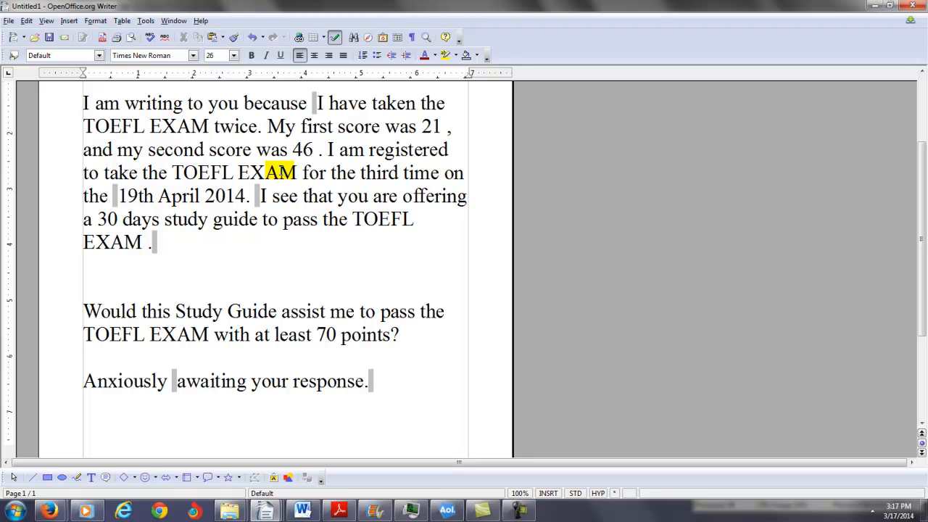
{"action": "left_click", "coordinate": [85, 355]}
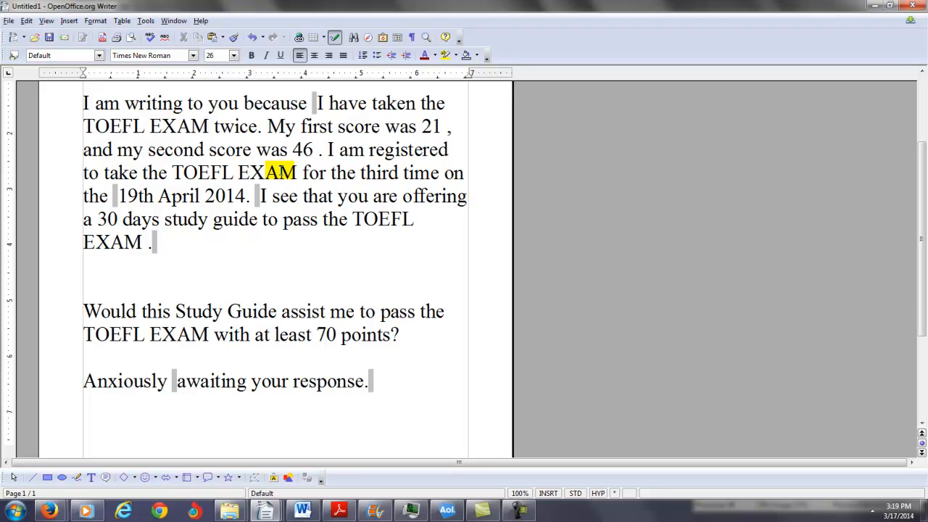
- Review the letter, leaving the yellow highlight on 'AM' in 'TOEFL EXAM for the third time'
{"action": "left_click", "coordinate": [85, 354]}
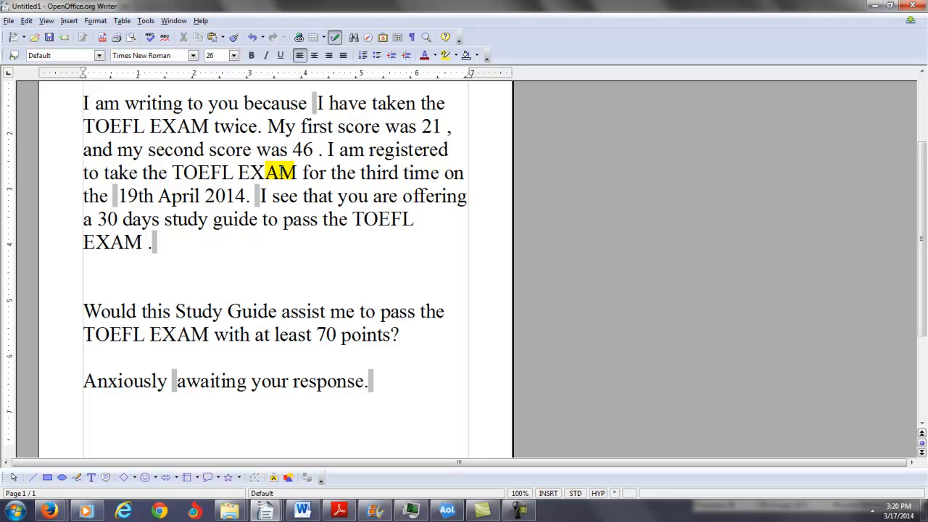
- Set the highlighted 'AM' in EXAM to No Fill and deselect it
{"action": "left_click", "coordinate": [85, 354]}
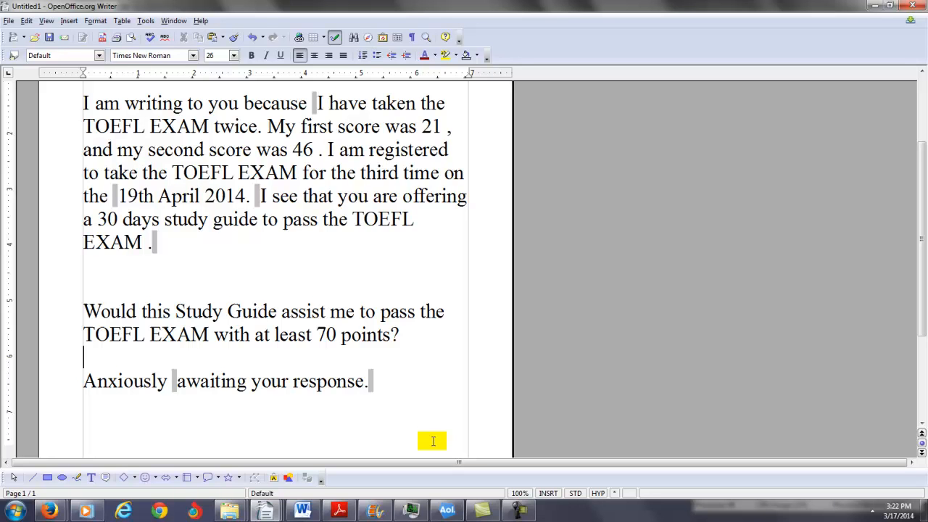
{"action": "left_click", "coordinate": [512, 510]}
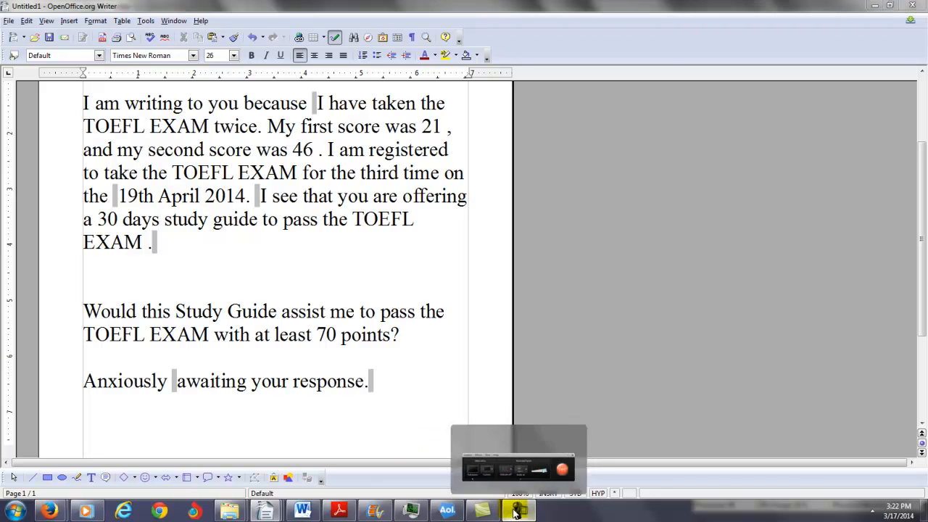